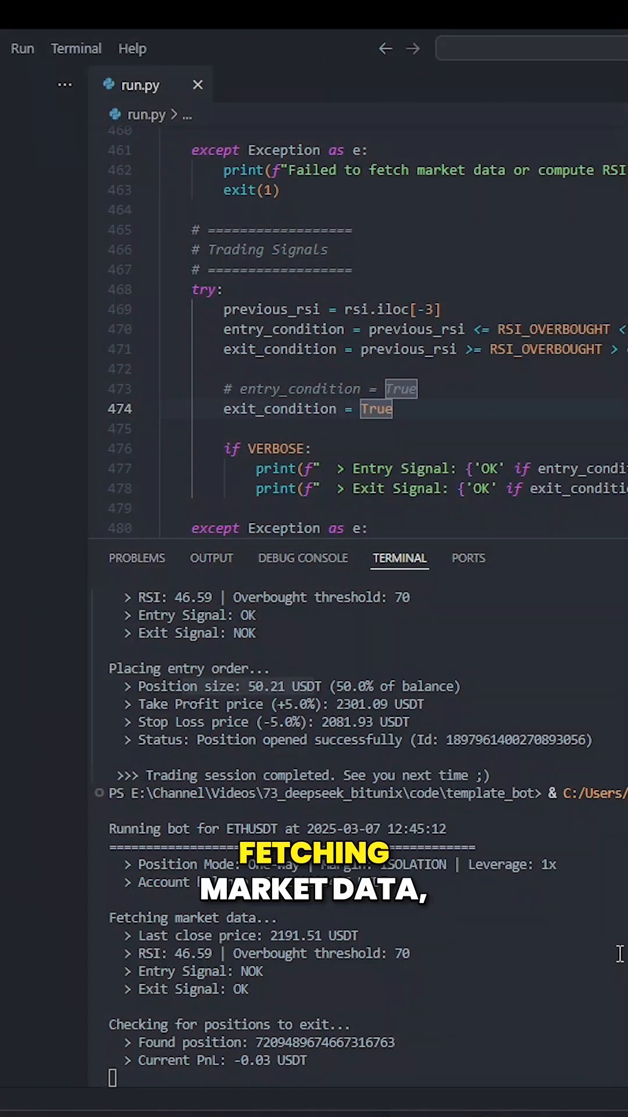
scroll(down, 3)
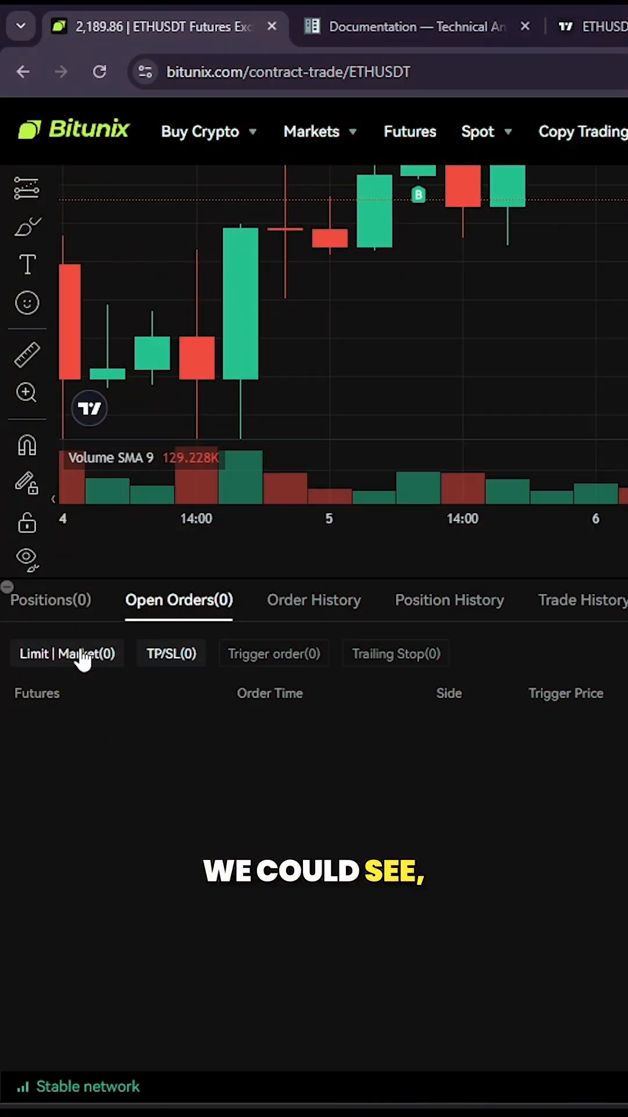
scroll(down, 3)
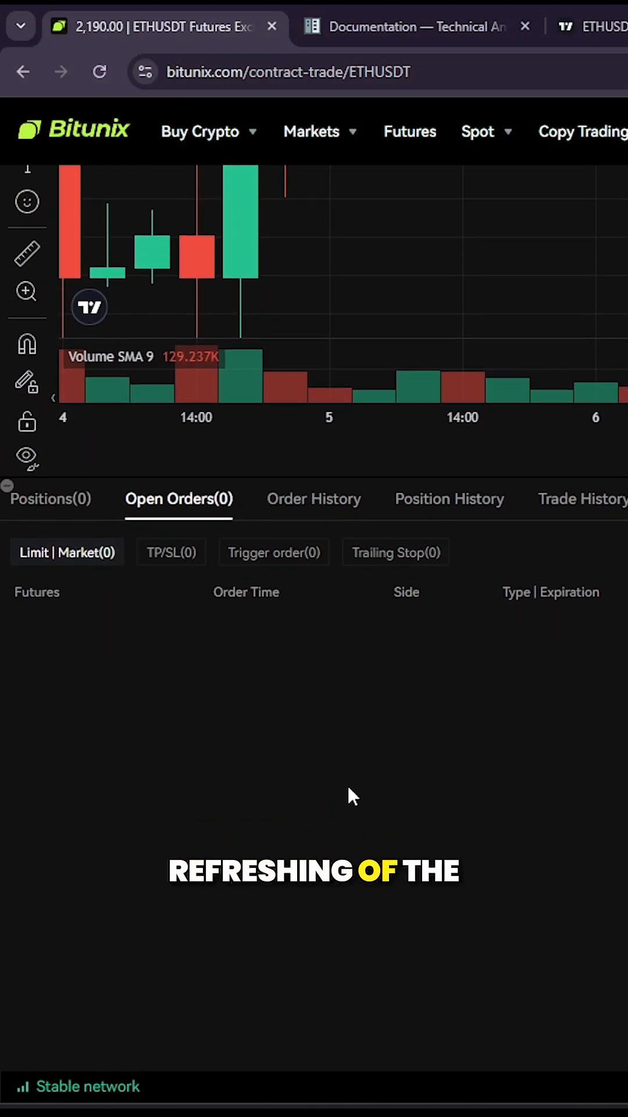